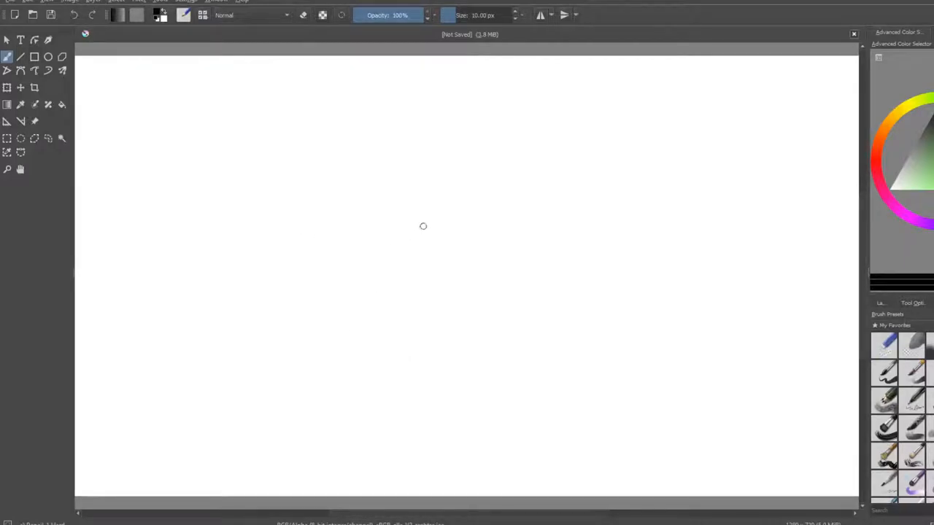
mouse_move(435, 140)
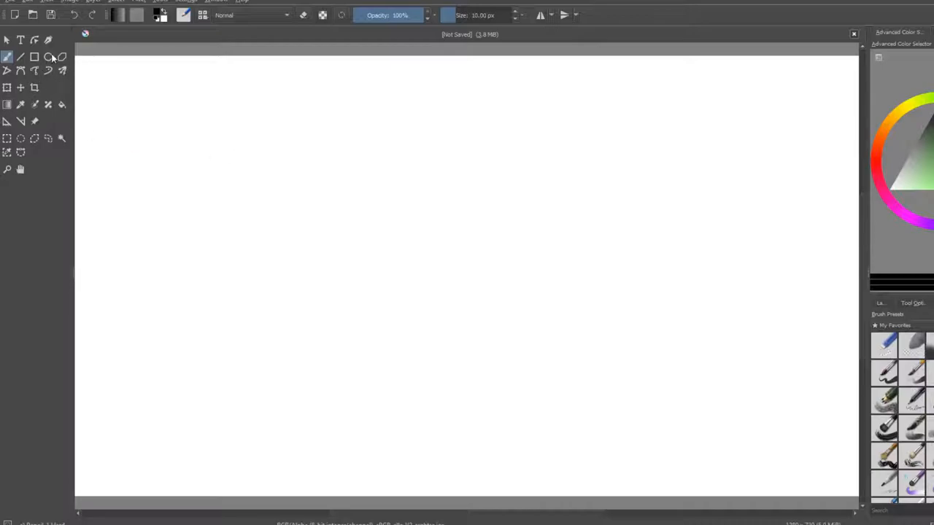
Draw the large outer ellipse of the ring with the Ellipse Tool.
click(48, 57)
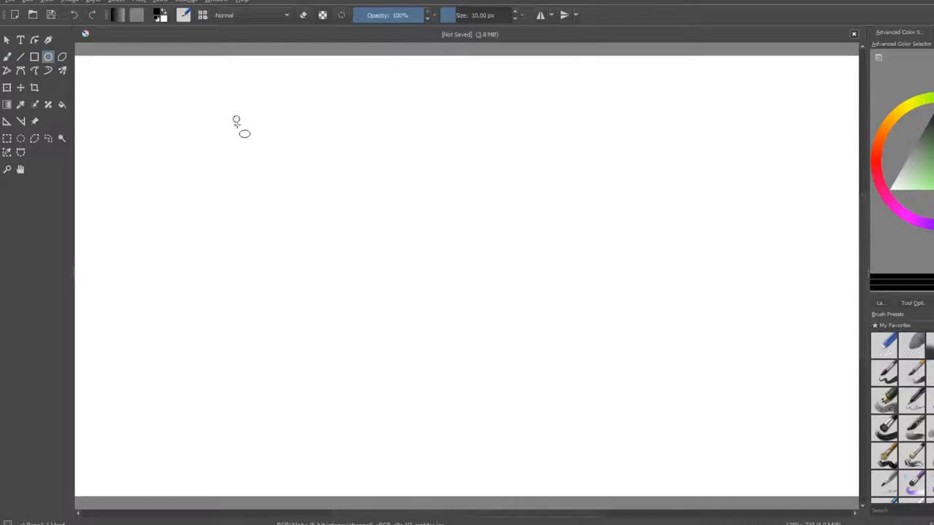
mouse_move(222, 122)
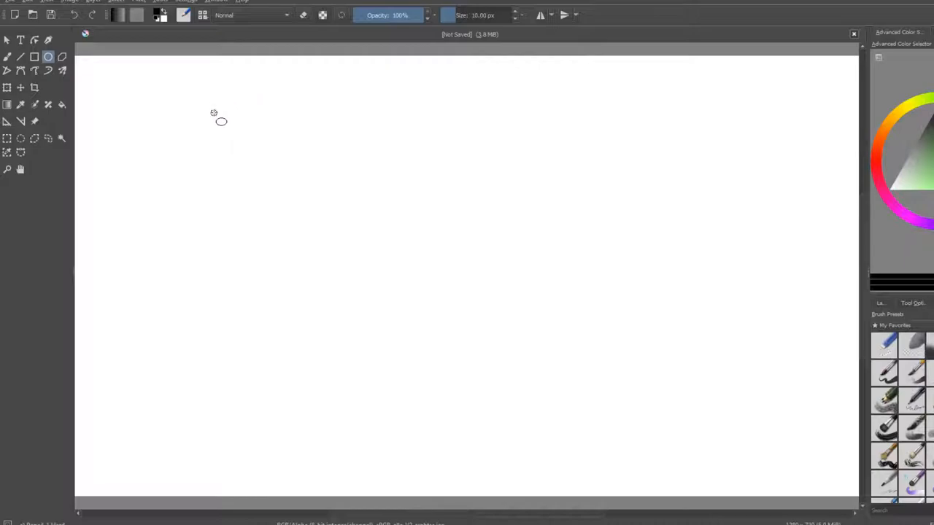
drag(213, 117, 659, 456)
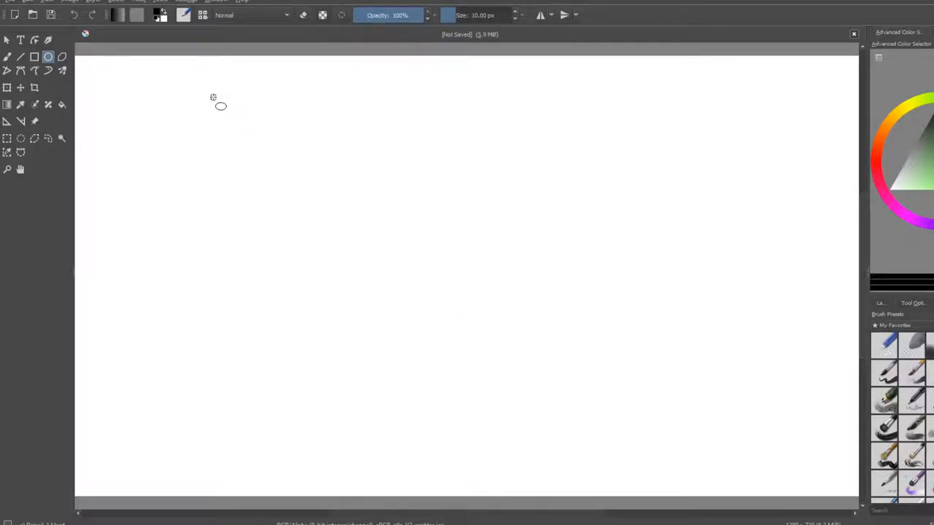
drag(218, 105, 683, 485)
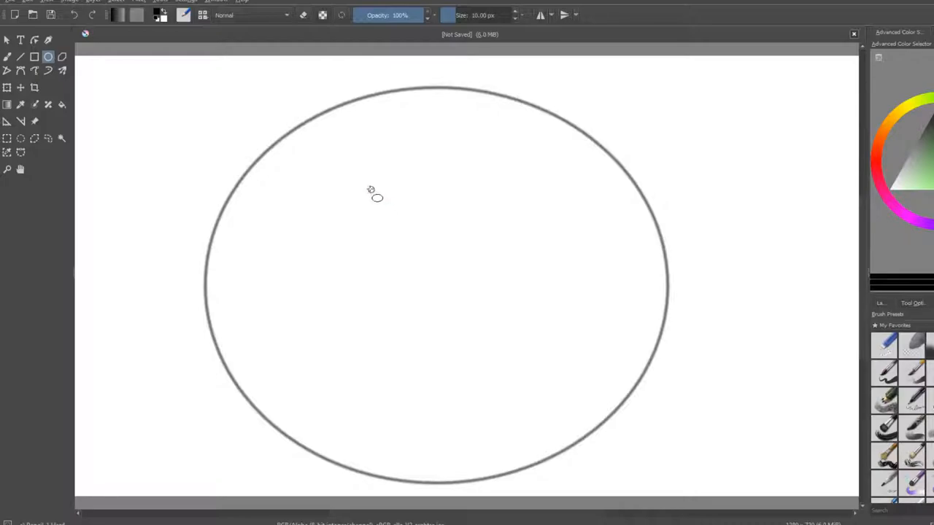
mouse_move(394, 240)
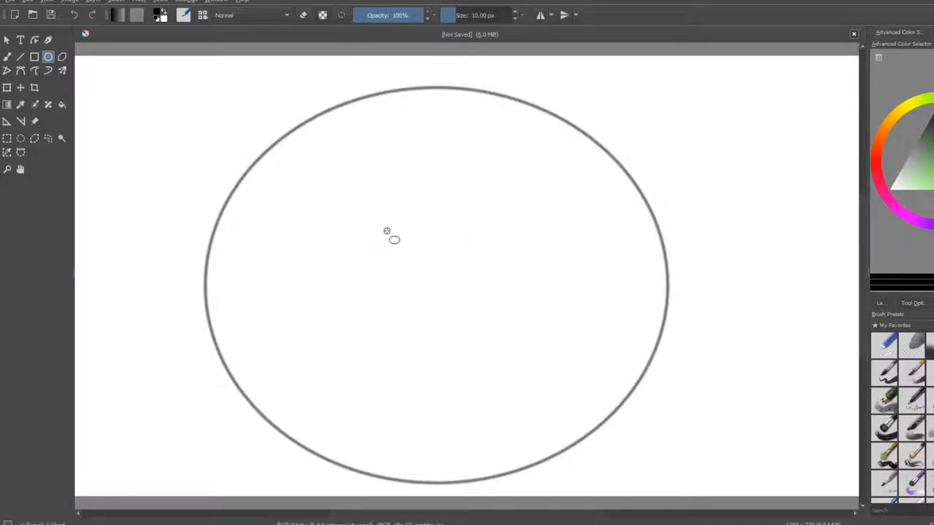
Draw the smaller inner ellipse centred inside the large one.
drag(394, 239, 524, 351)
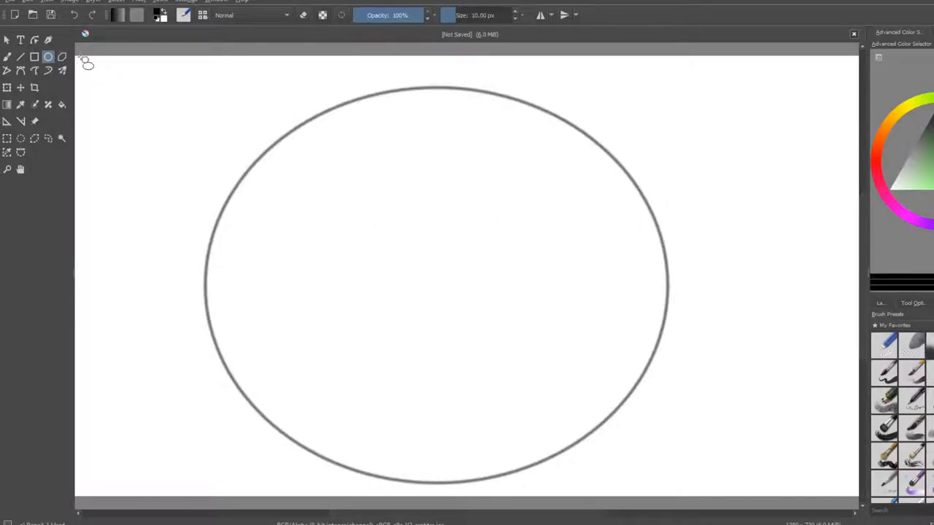
mouse_move(354, 228)
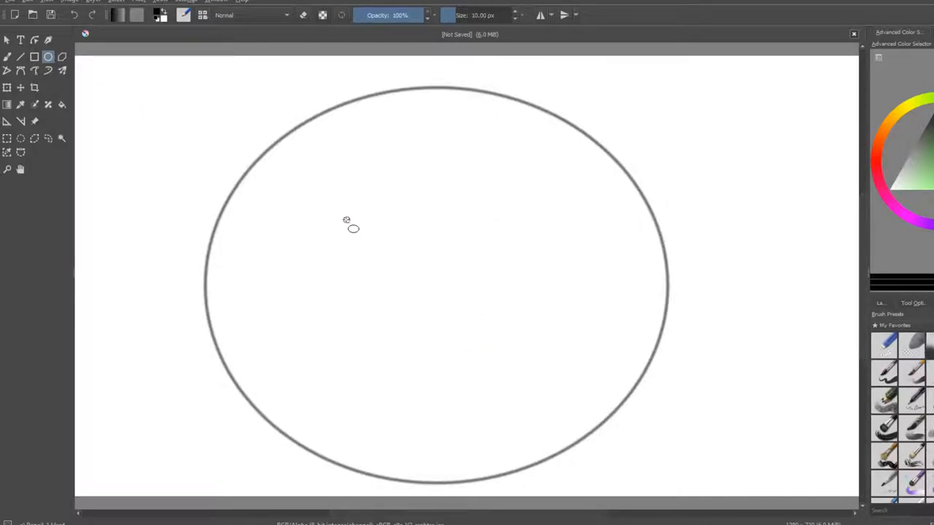
drag(347, 220, 540, 337)
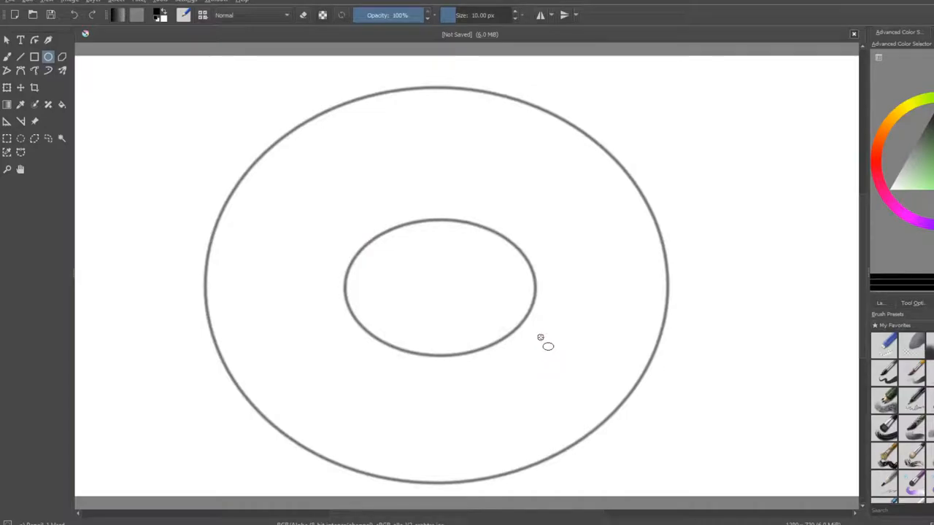
Draw the upper-left and upper-right dividing lines with the Line Tool.
click(20, 55)
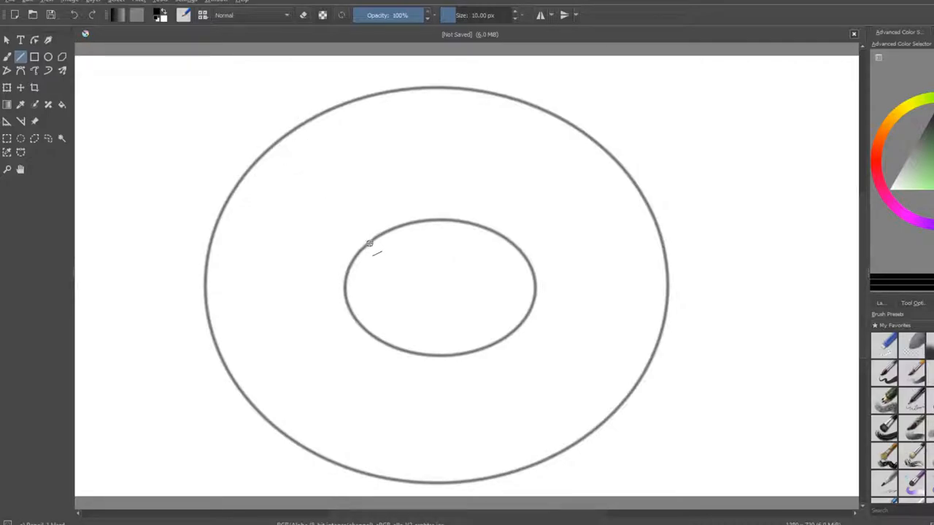
mouse_move(270, 153)
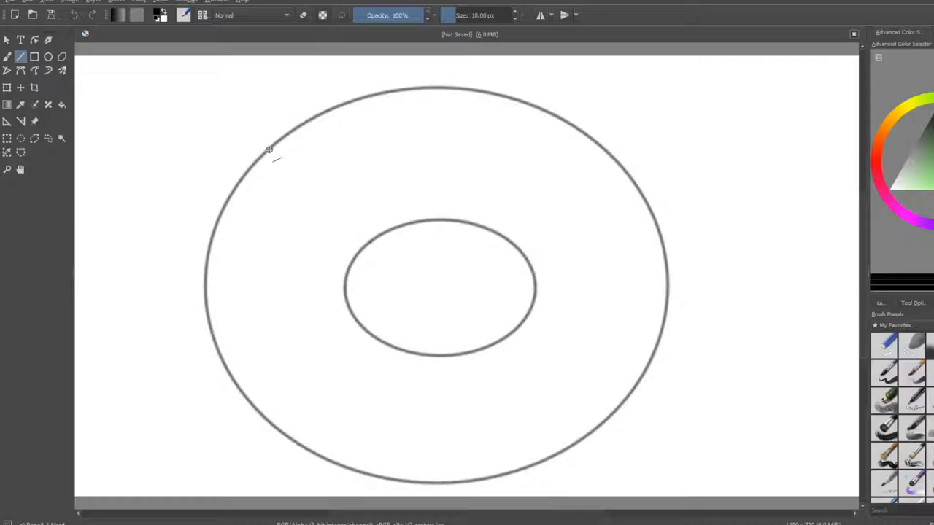
drag(270, 148, 373, 240)
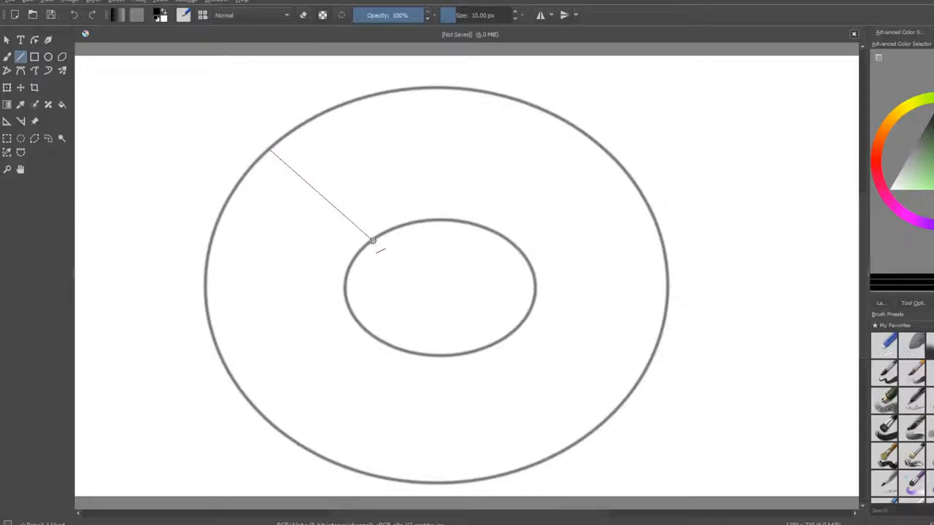
drag(511, 236, 591, 155)
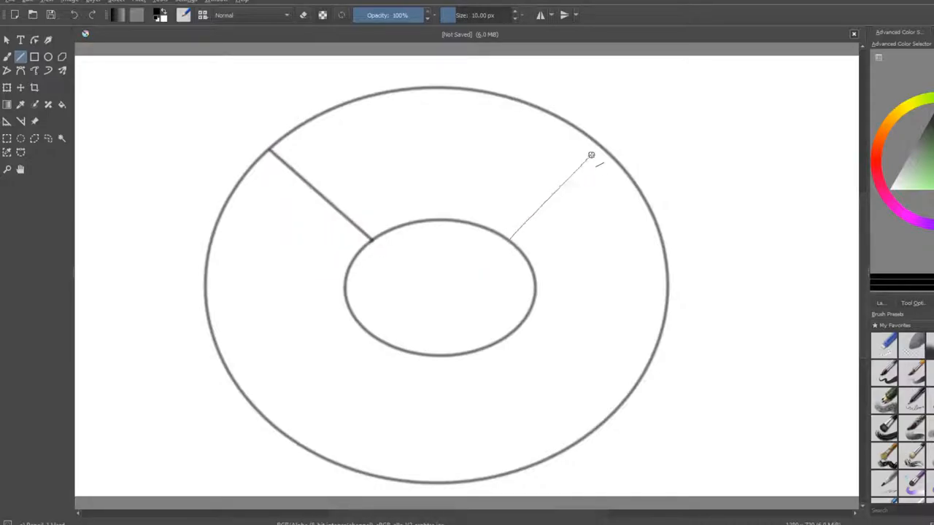
drag(511, 234, 595, 149)
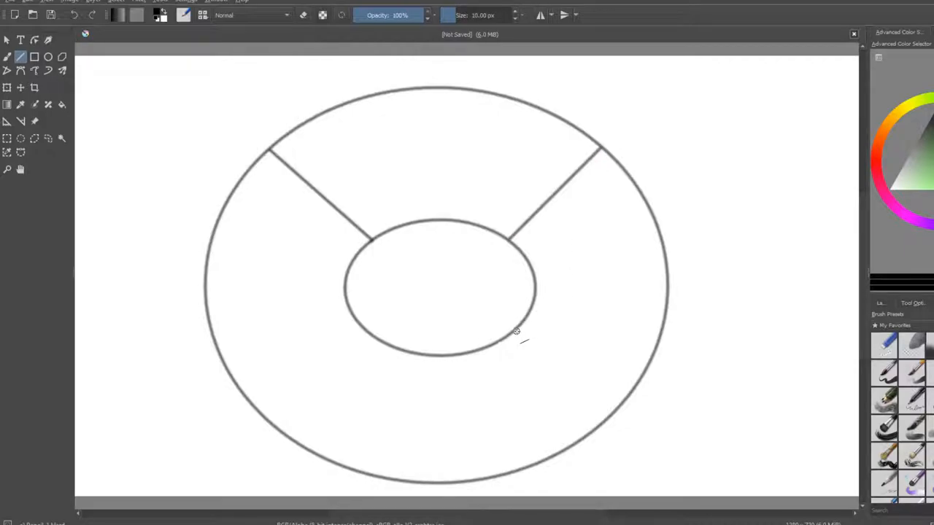
Draw the lower-right and lower-left dividing lines to complete four sectors.
drag(518, 337, 587, 438)
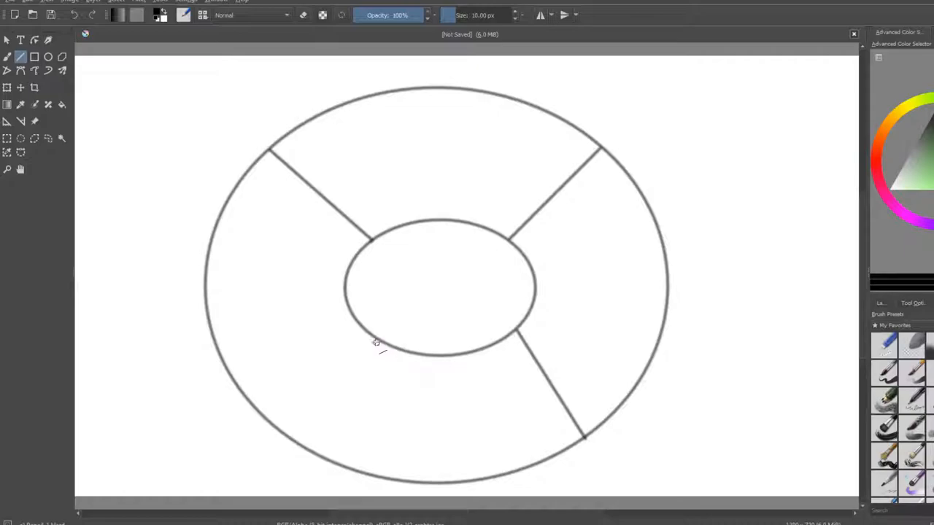
drag(373, 342, 270, 422)
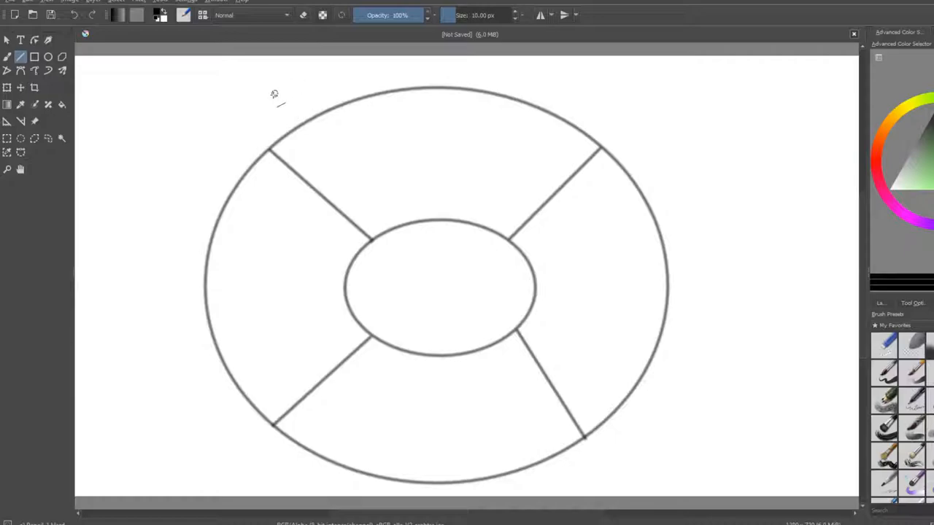
Hand-write the season names around the ring with the Freehand Brush, including Winter on the left.
click(306, 120)
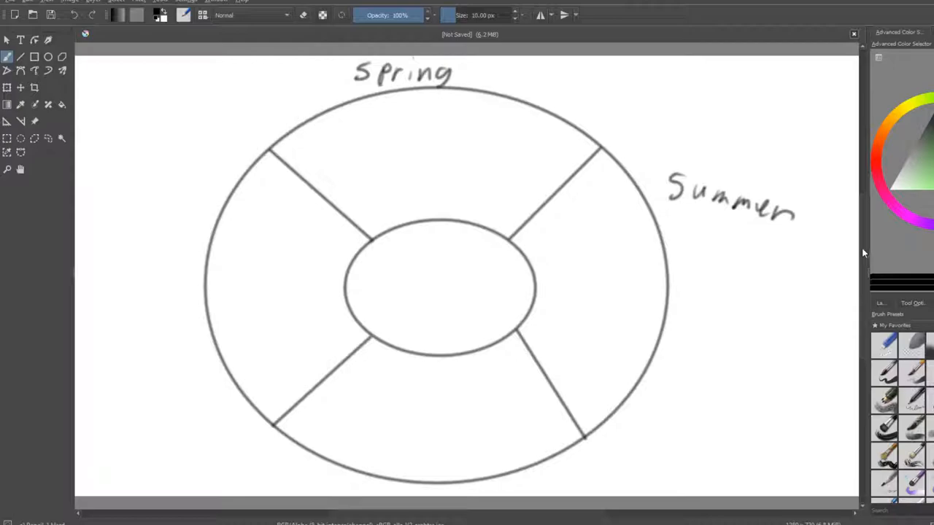
scroll(down, 3)
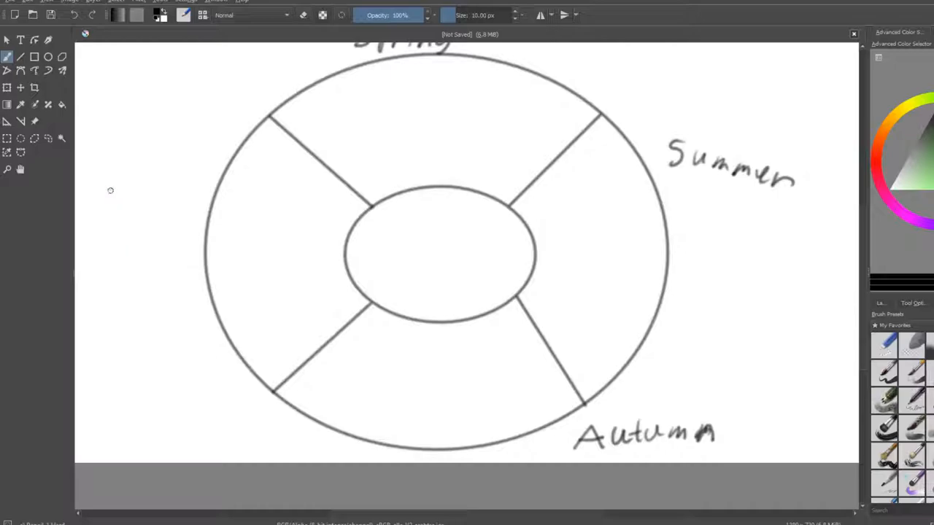
drag(109, 197, 178, 193)
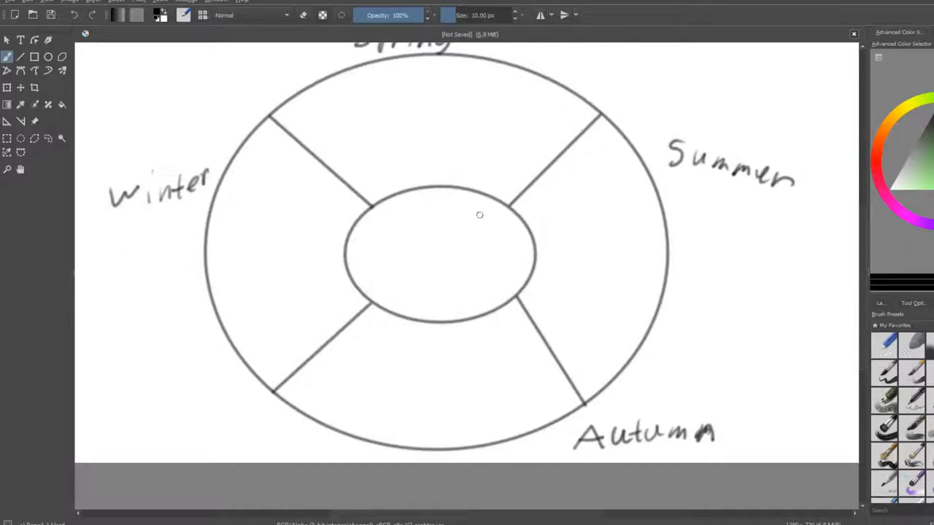
mouse_move(797, 207)
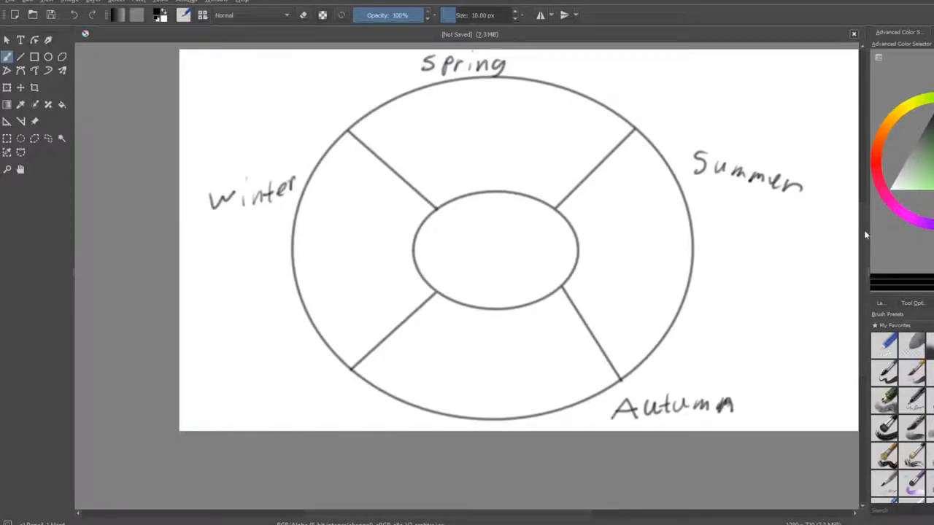
Hand-write pancake day, iced/warm drinks and easter inside the Spring sector.
scroll(down, 3)
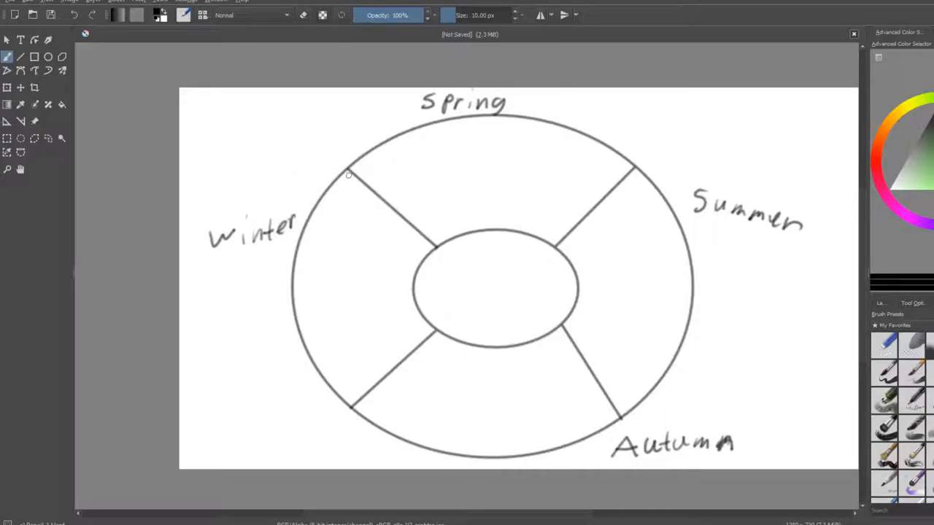
drag(367, 164, 406, 146)
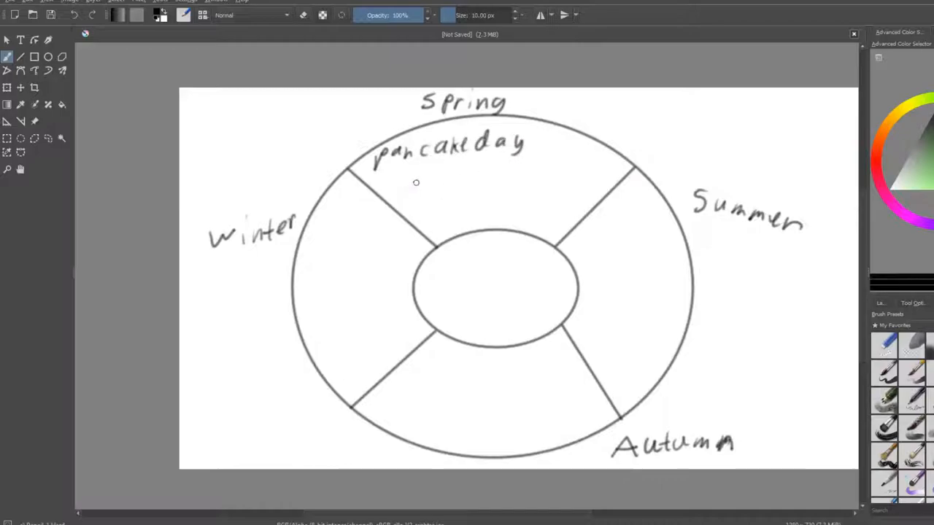
drag(391, 181, 441, 184)
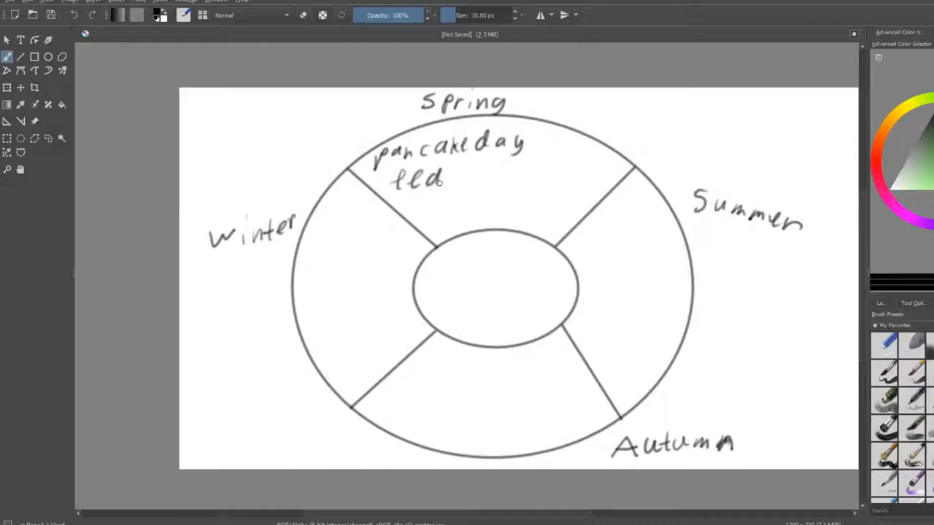
mouse_move(411, 200)
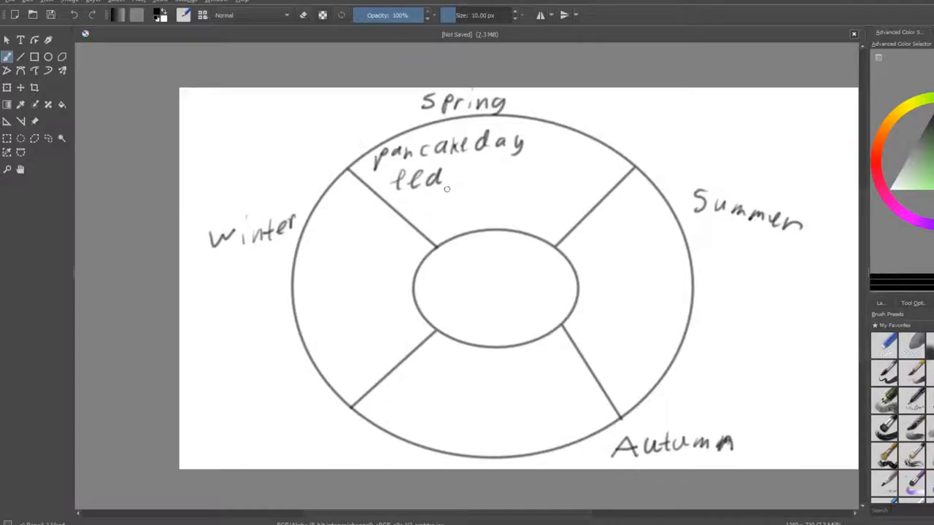
drag(452, 178, 504, 175)
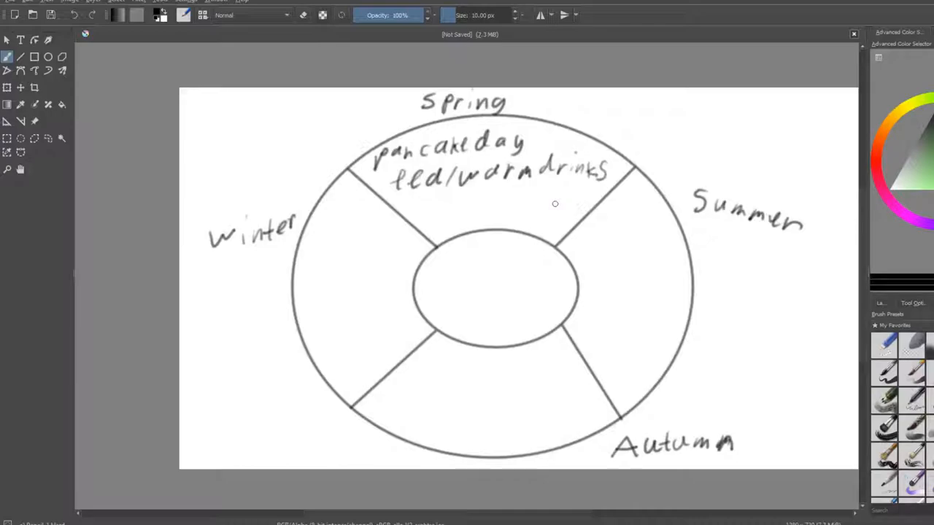
mouse_move(408, 219)
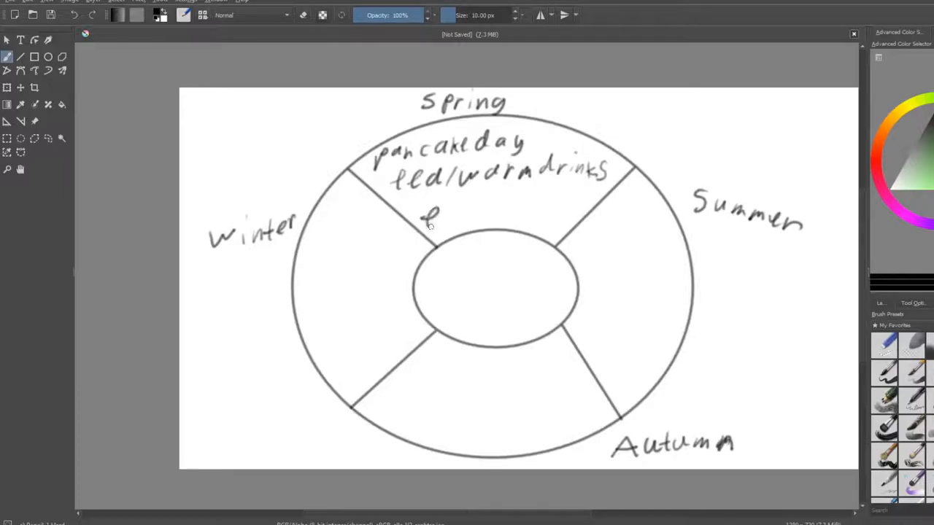
drag(423, 219, 511, 216)
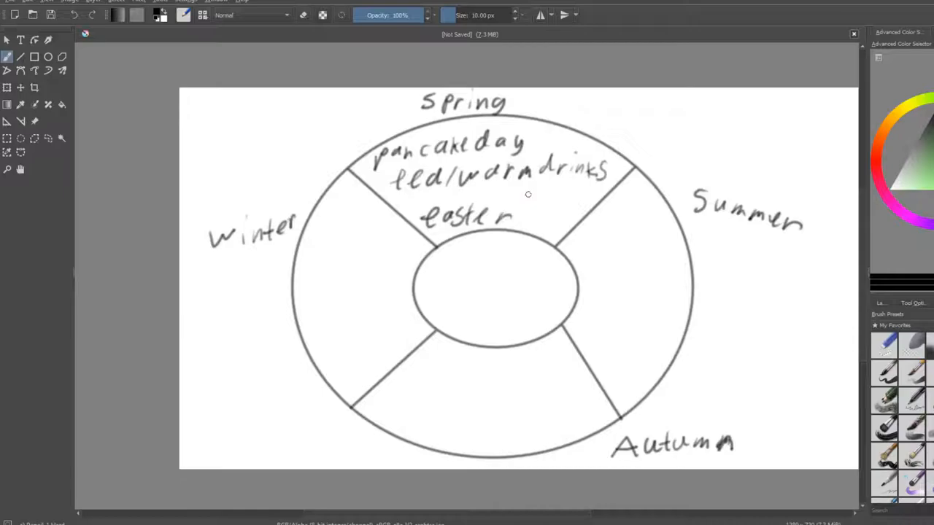
mouse_move(540, 233)
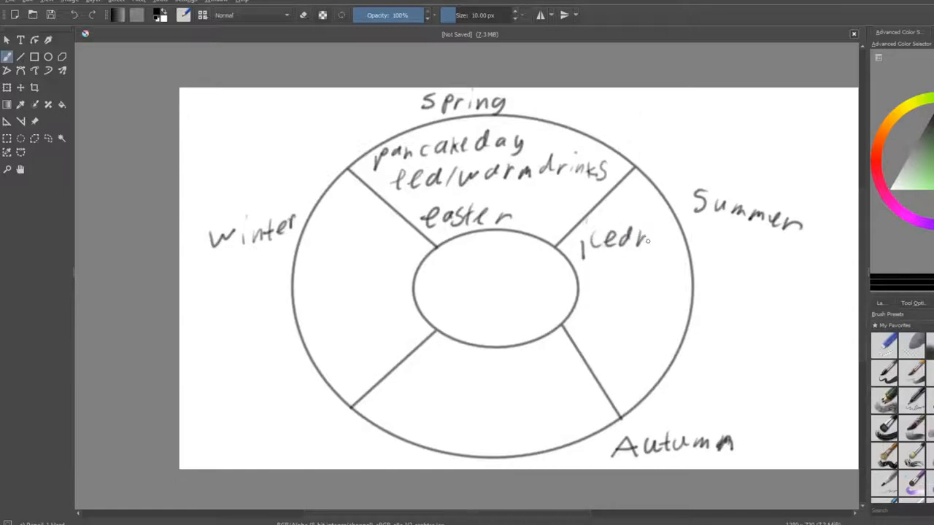
Hand-write iced drinks inside the Summer sector.
drag(642, 241, 678, 251)
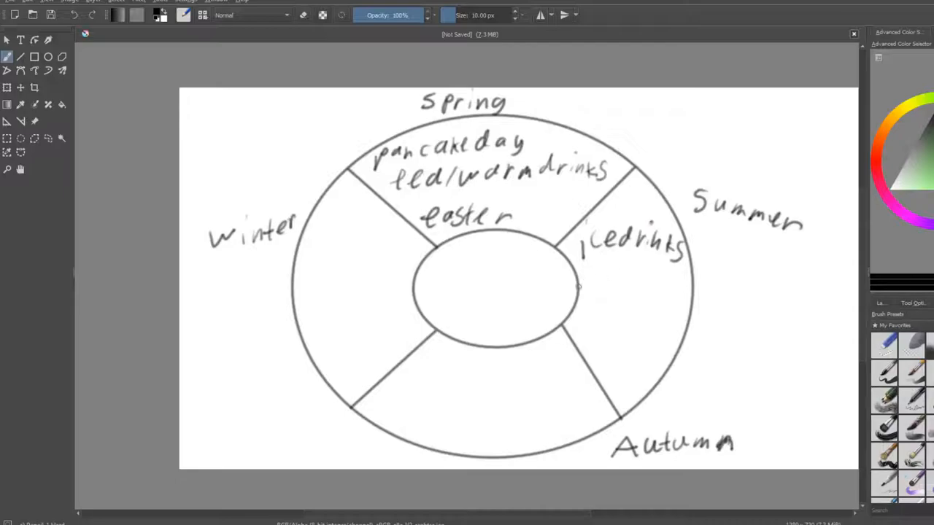
mouse_move(593, 283)
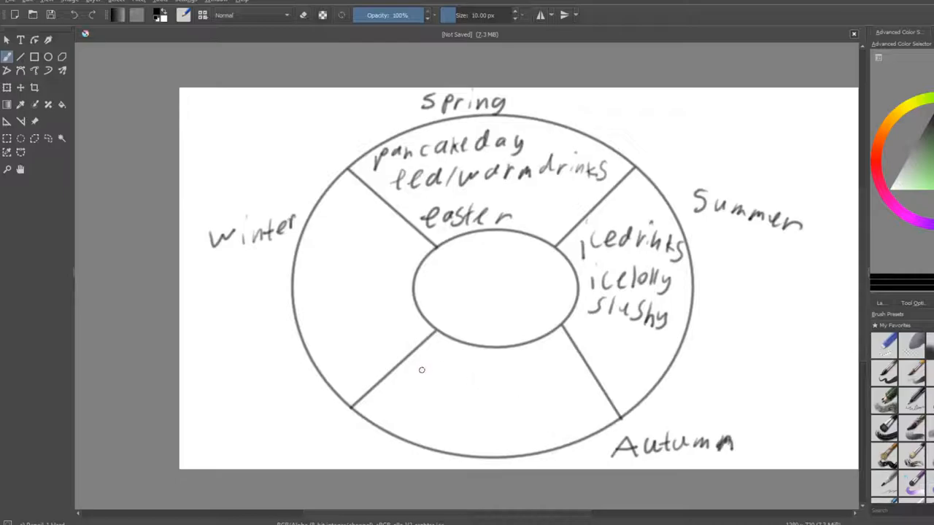
Hand-write Halloween, pie and/or orange drinks, and candy inside the Autumn sector.
drag(421, 368, 455, 365)
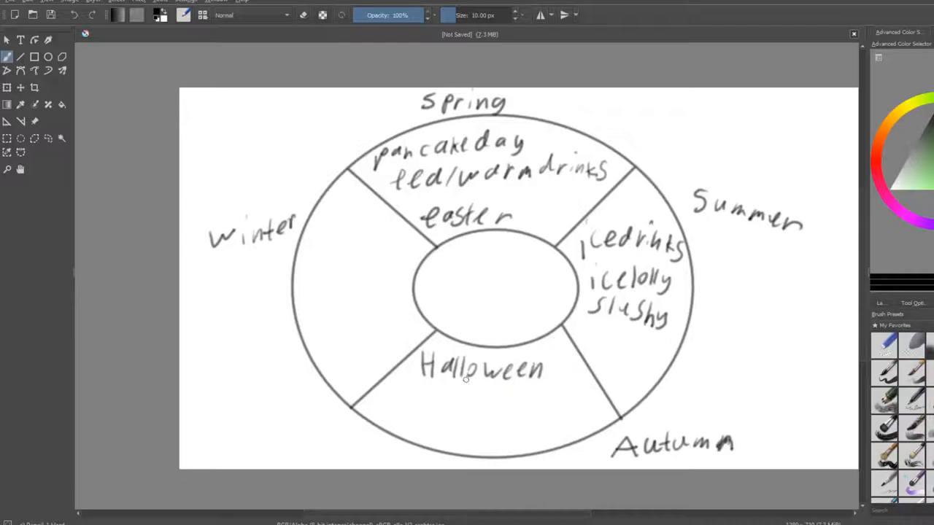
mouse_move(449, 397)
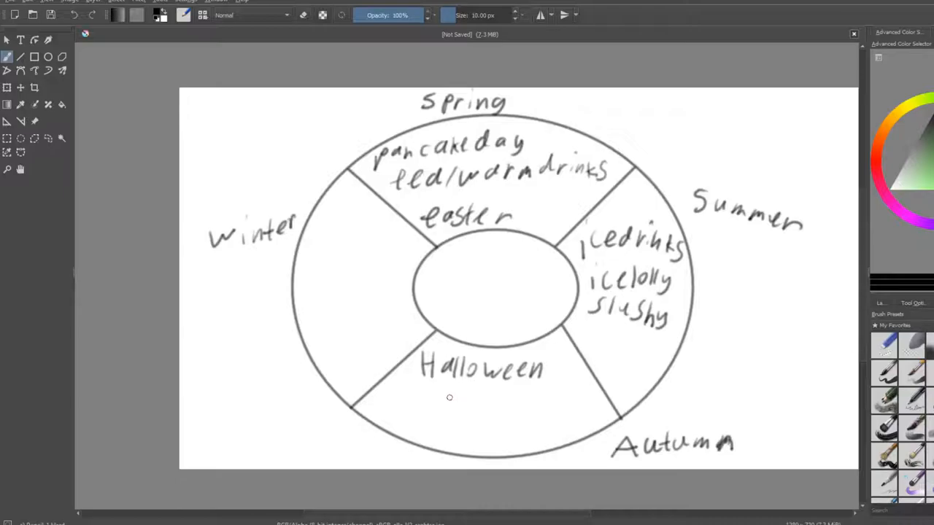
mouse_move(445, 400)
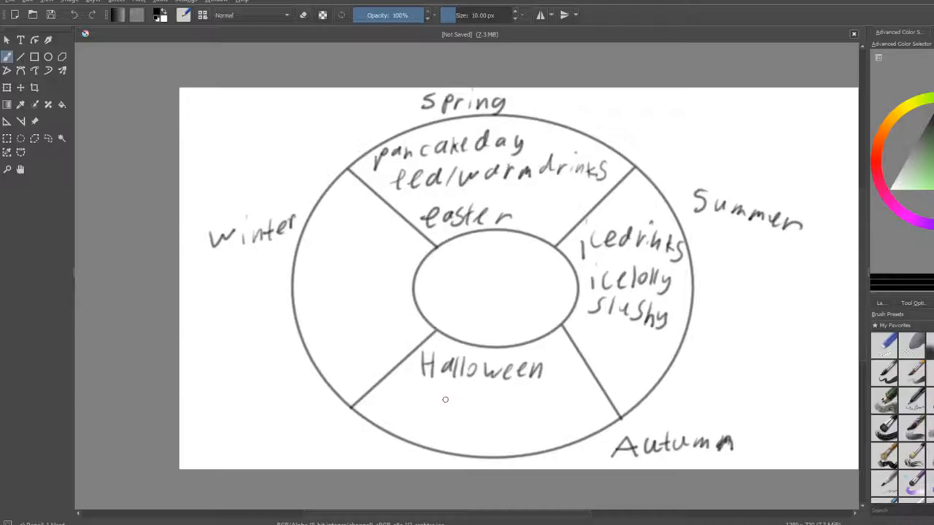
drag(400, 380, 411, 399)
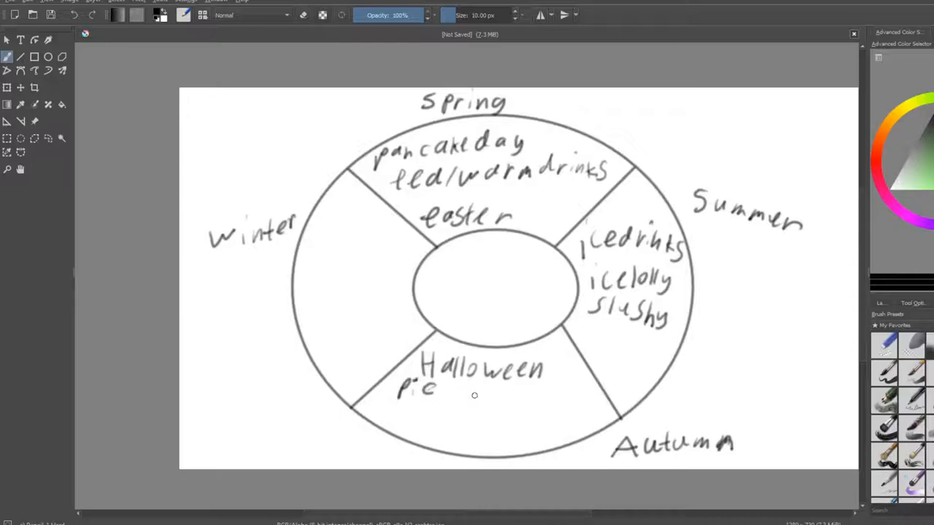
mouse_move(446, 403)
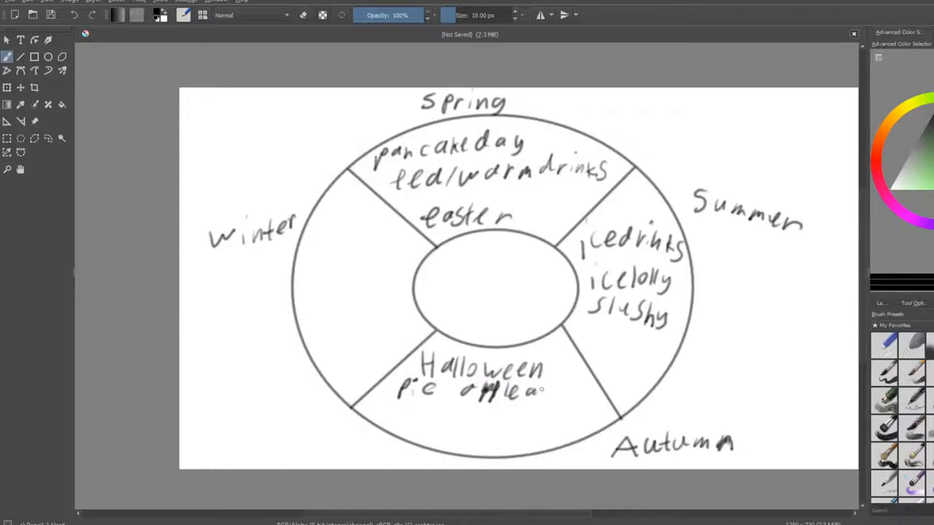
drag(543, 391, 576, 383)
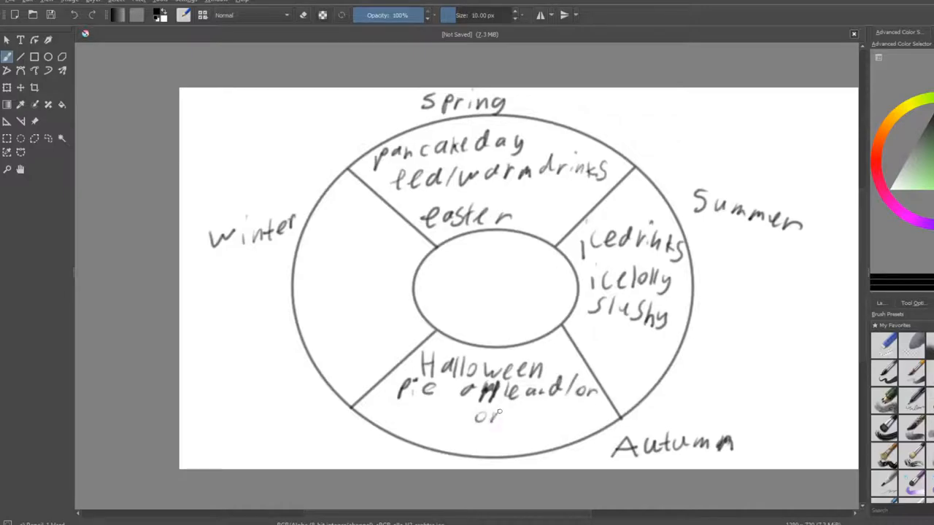
text(orange 6)
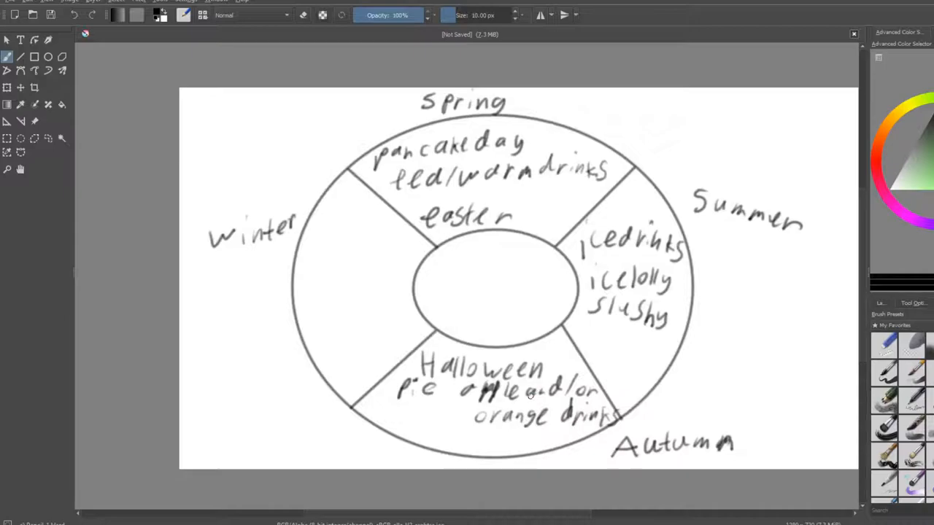
mouse_move(524, 371)
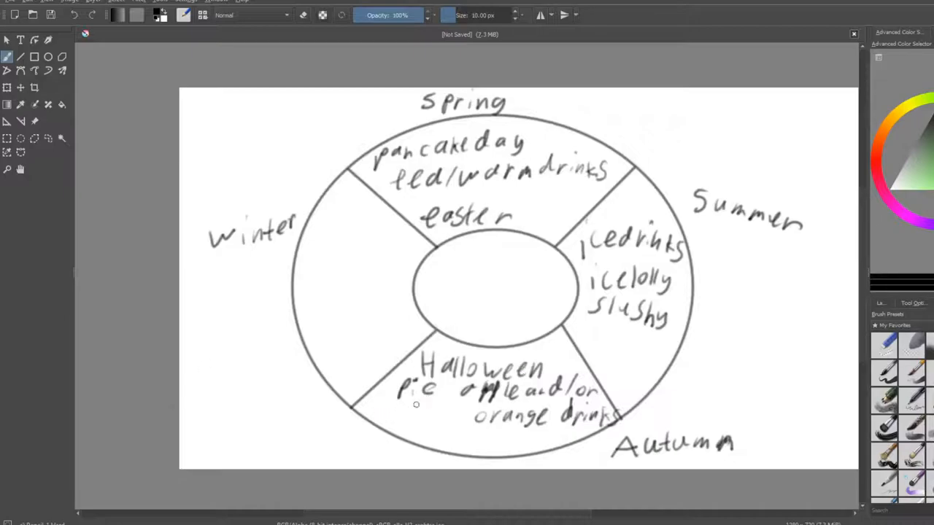
mouse_move(397, 414)
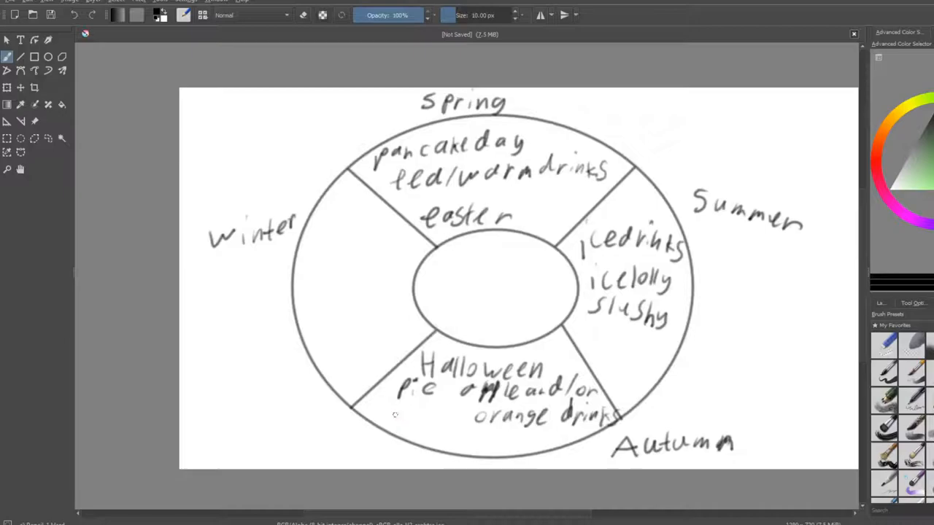
drag(394, 426, 467, 434)
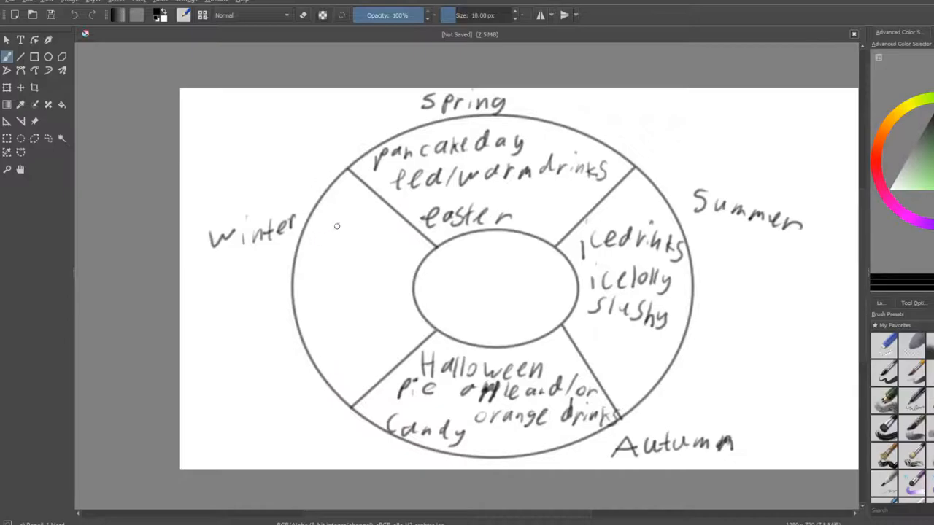
mouse_move(324, 222)
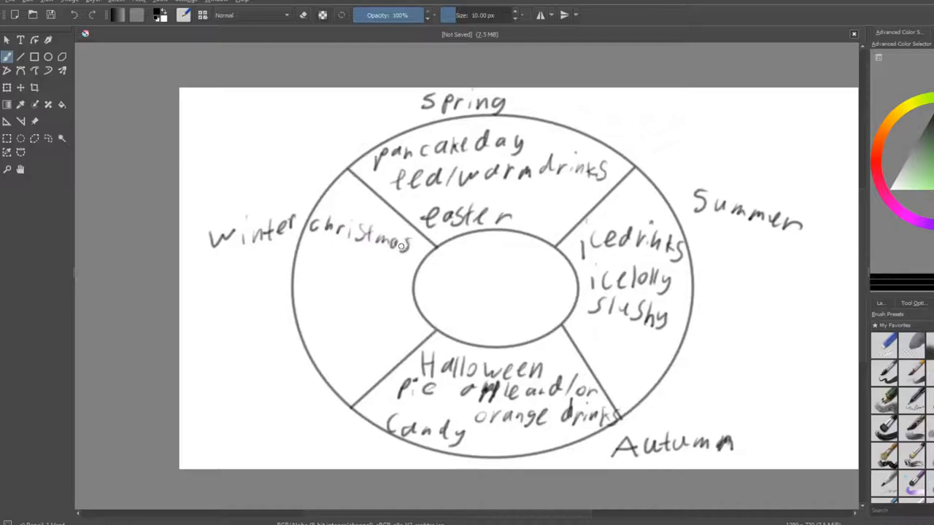
Hand-write christmas dinner, cake, cookies and hot cocoa in the Winter sector.
drag(310, 251, 350, 257)
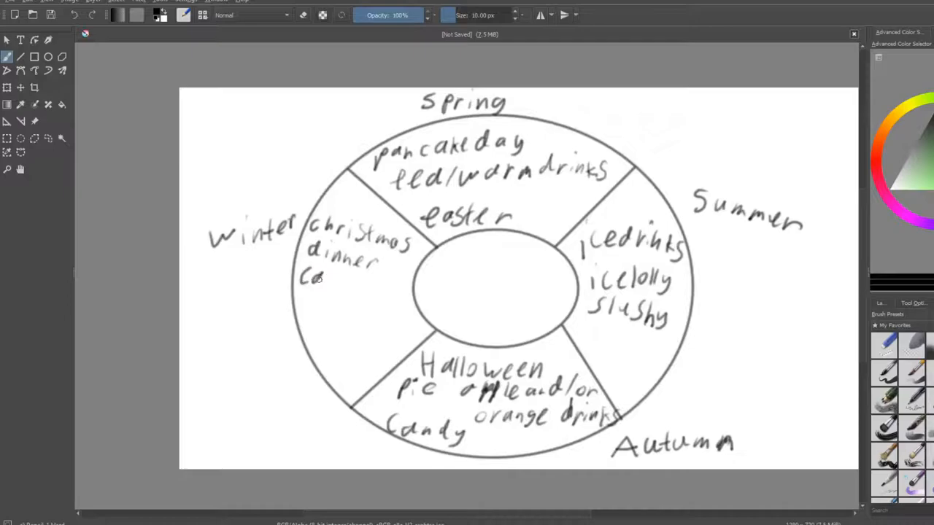
drag(329, 280, 353, 280)
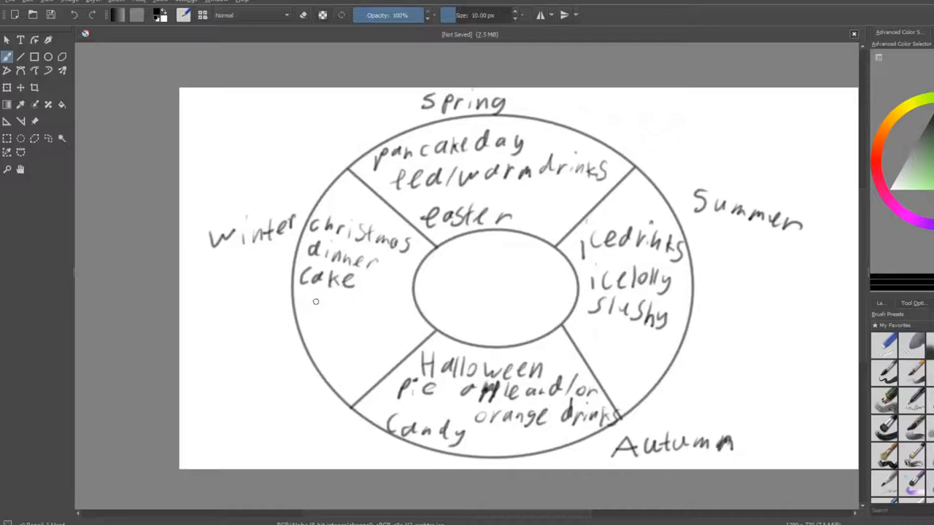
drag(299, 305, 364, 306)
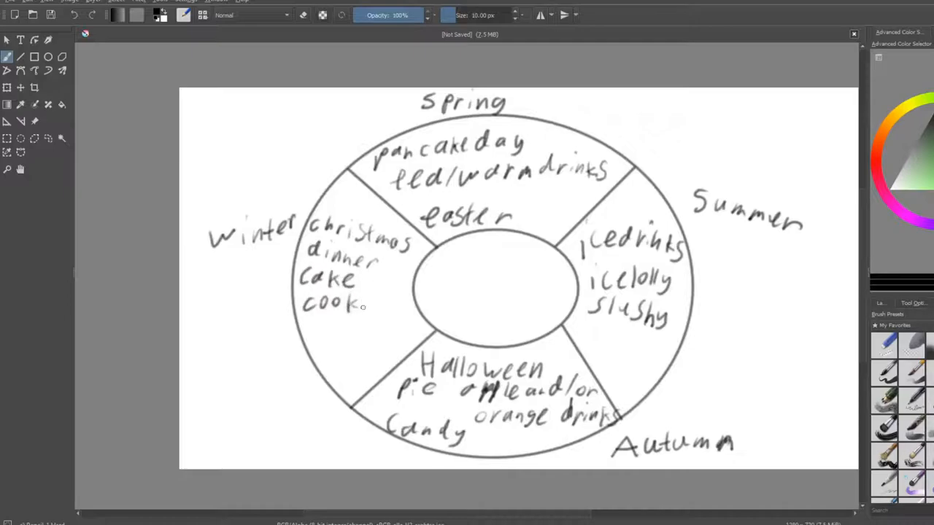
drag(364, 306, 397, 305)
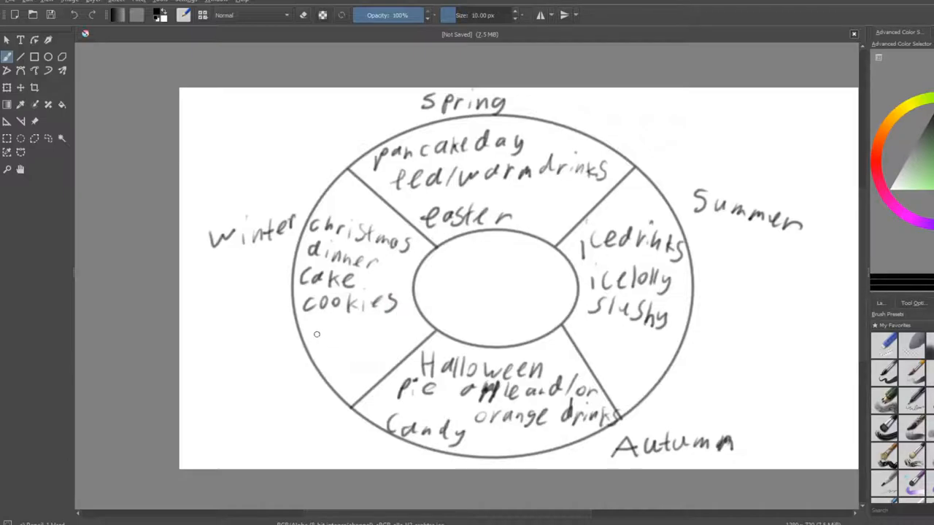
drag(306, 328, 365, 333)
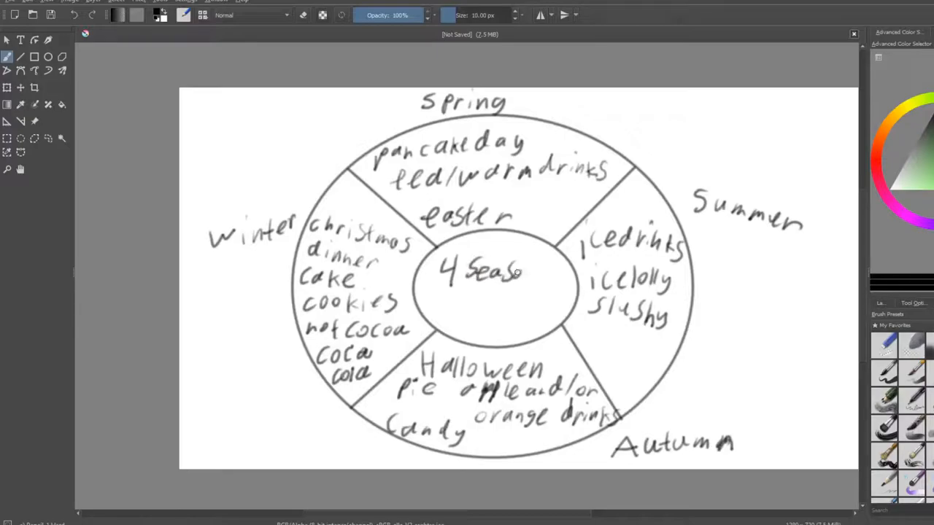
Finish writing the centre title '4 Season treats'.
drag(445, 302, 482, 309)
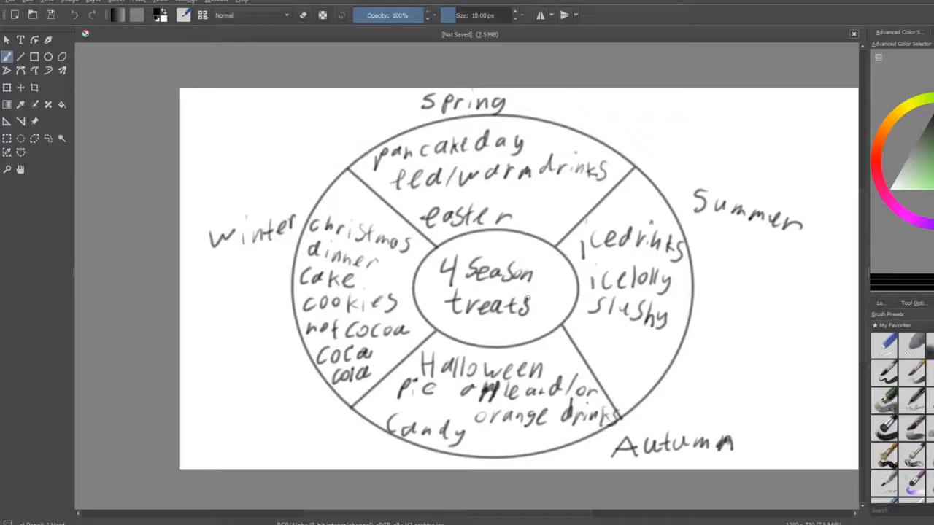
mouse_move(549, 292)
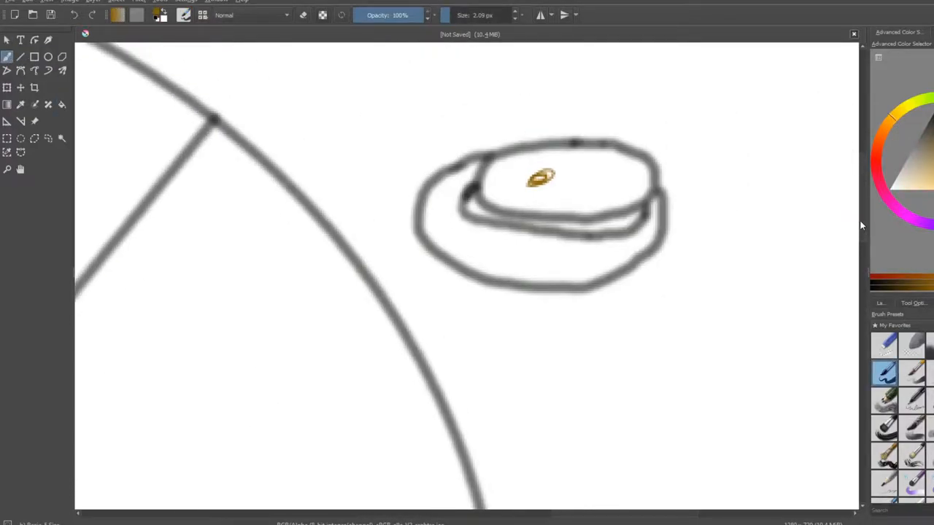
Paint the stack of pancakes golden brown with the brush.
drag(474, 216, 555, 231)
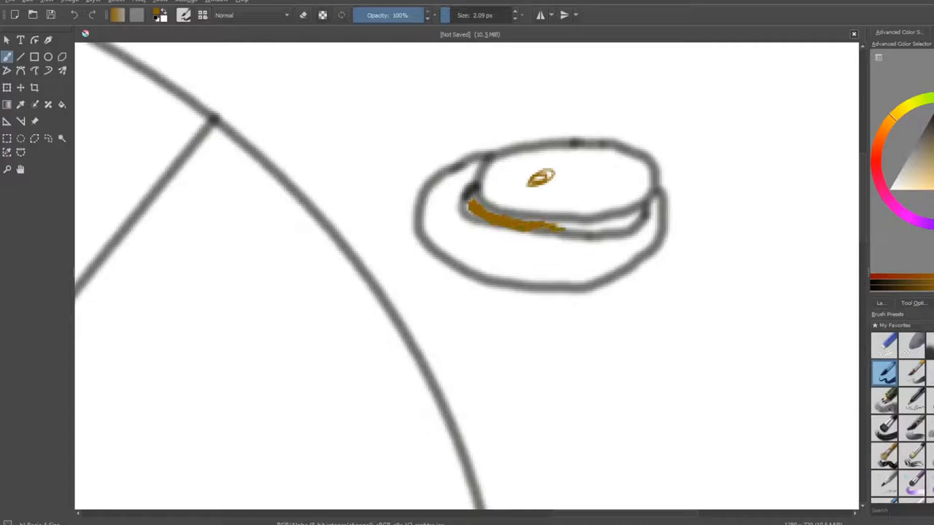
drag(540, 183, 577, 219)
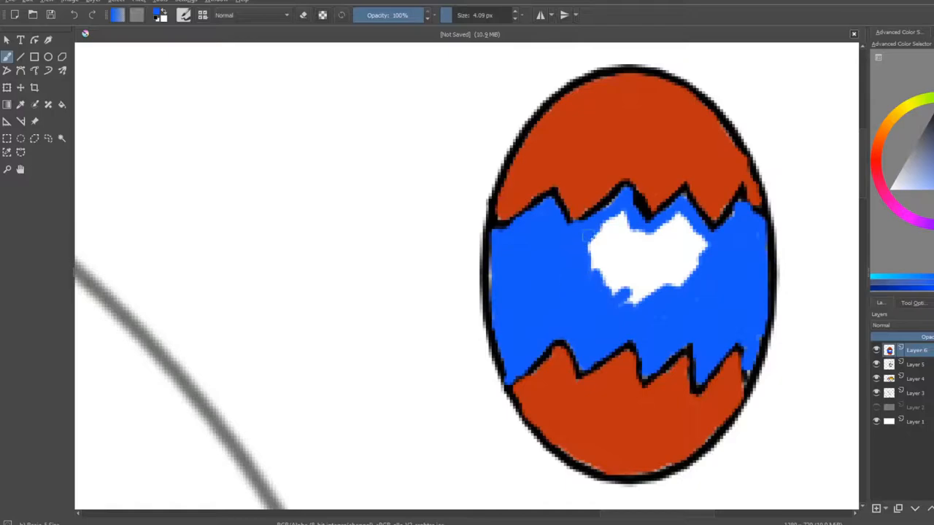
Fill the Easter egg and begin the summer drink glass in the Summer sector.
click(642, 255)
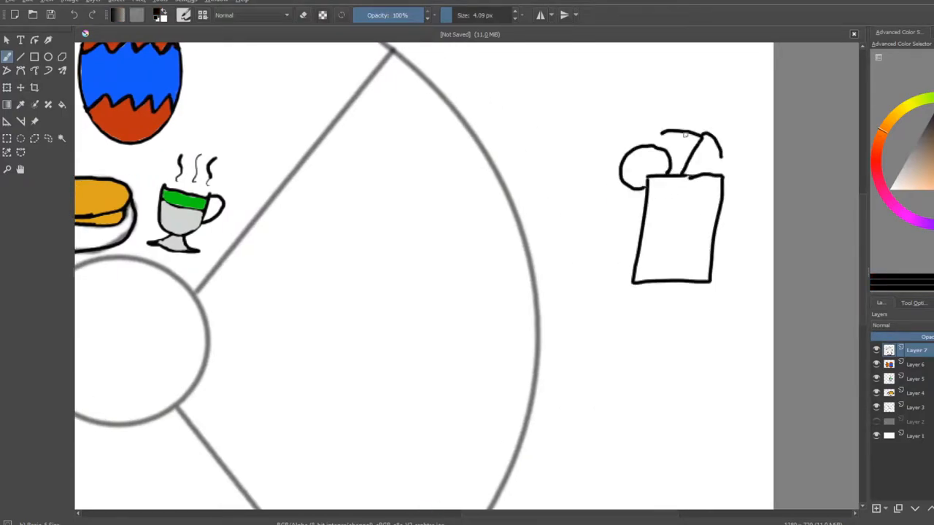
Sketch the lemon slice and umbrella, then paint the juice in the glass red.
drag(657, 161, 701, 201)
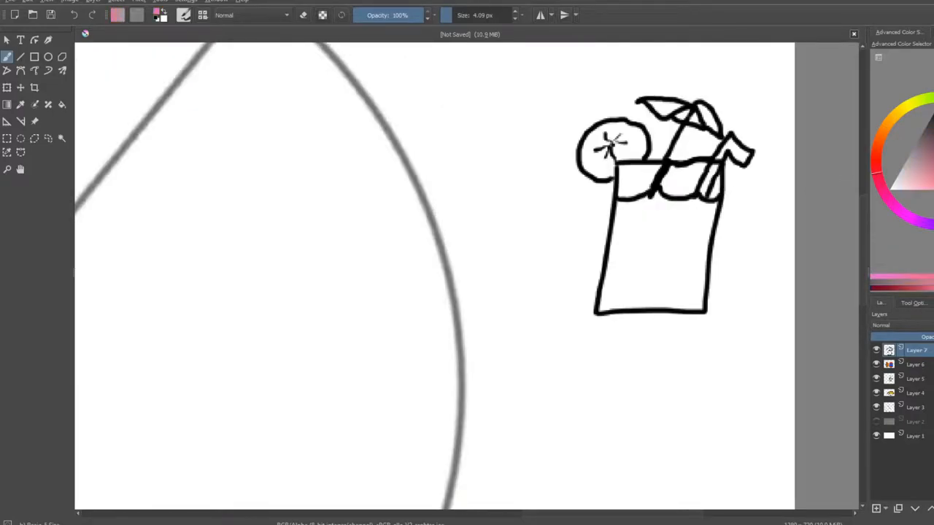
drag(648, 196, 601, 309)
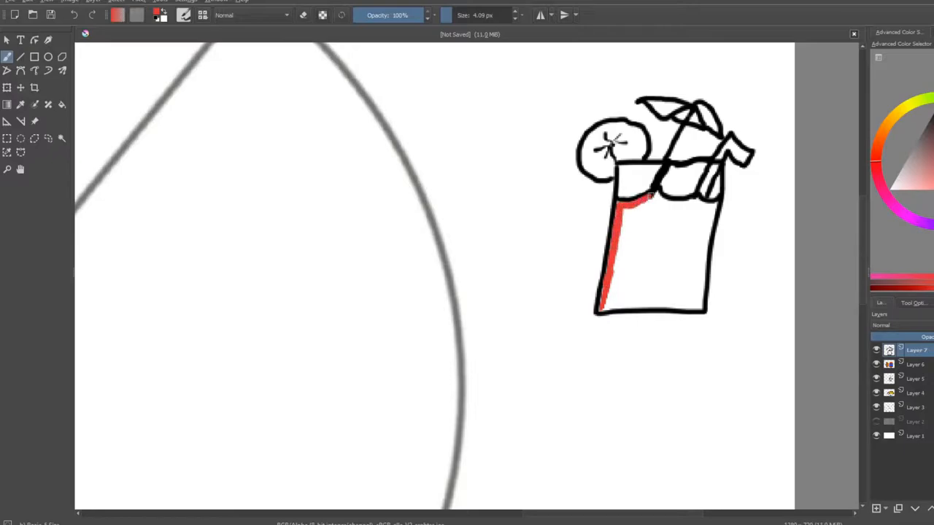
drag(624, 211, 653, 306)
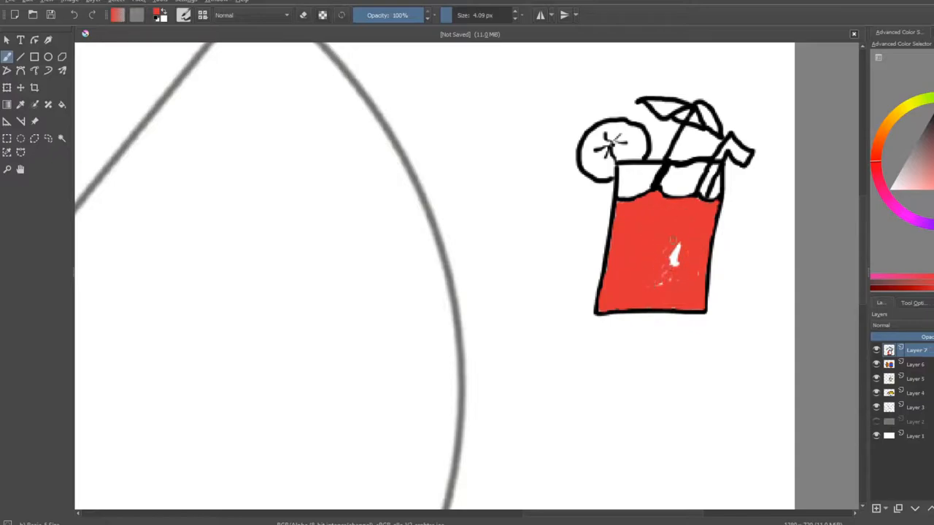
Fill the lemon slice on the glass rim yellow.
click(605, 153)
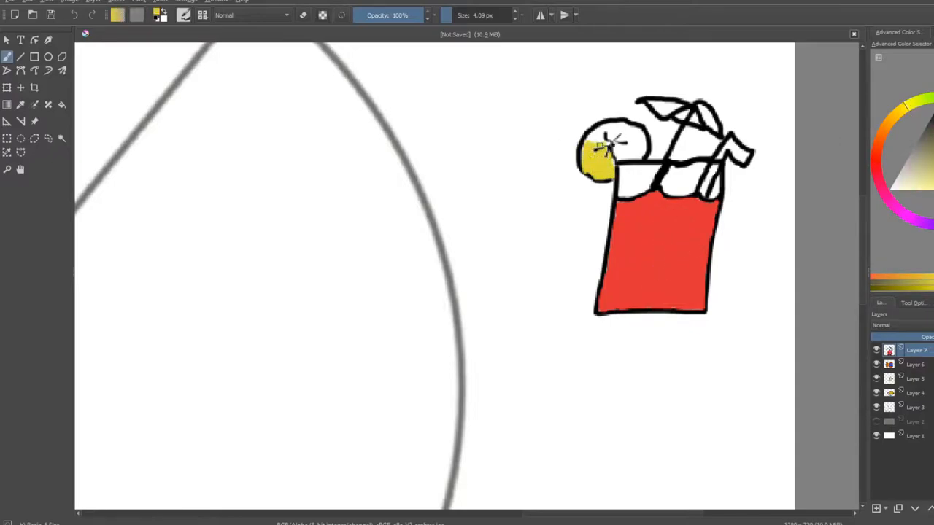
click(616, 146)
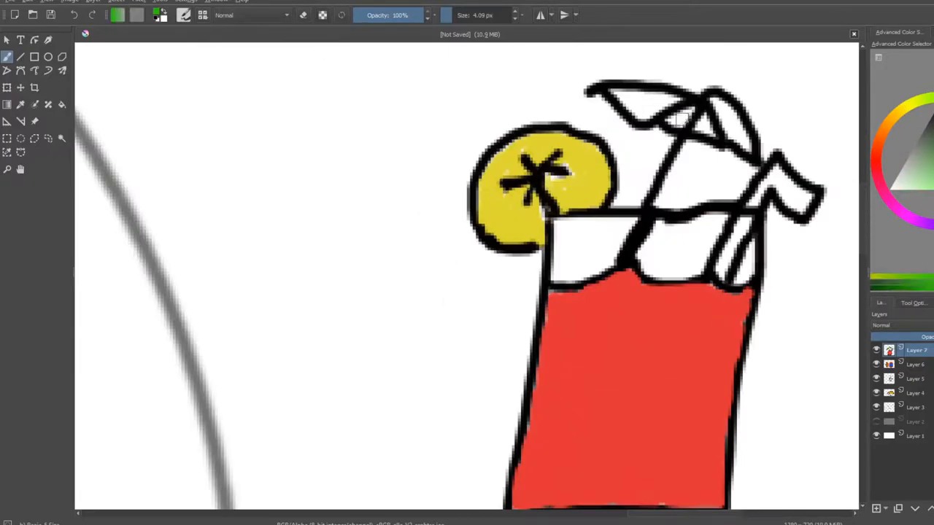
click(642, 109)
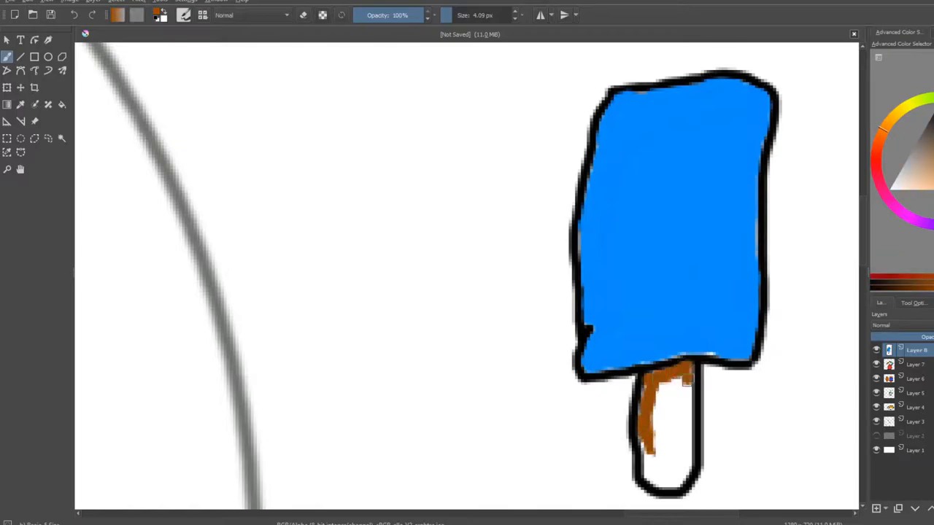
Fill the ice lolly body blue, leaving the stick for brown.
click(668, 431)
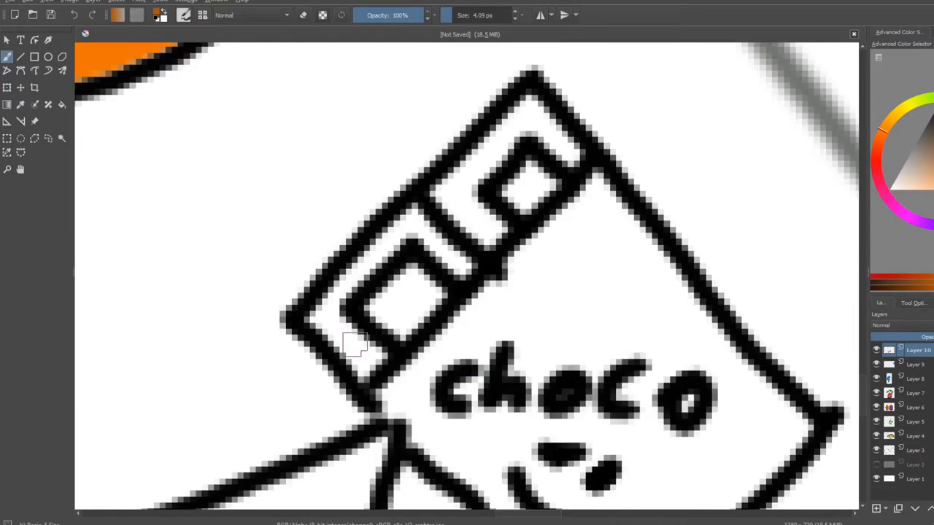
Paint the exposed chocolate squares of the 'choco' bar brown.
drag(350, 343, 533, 117)
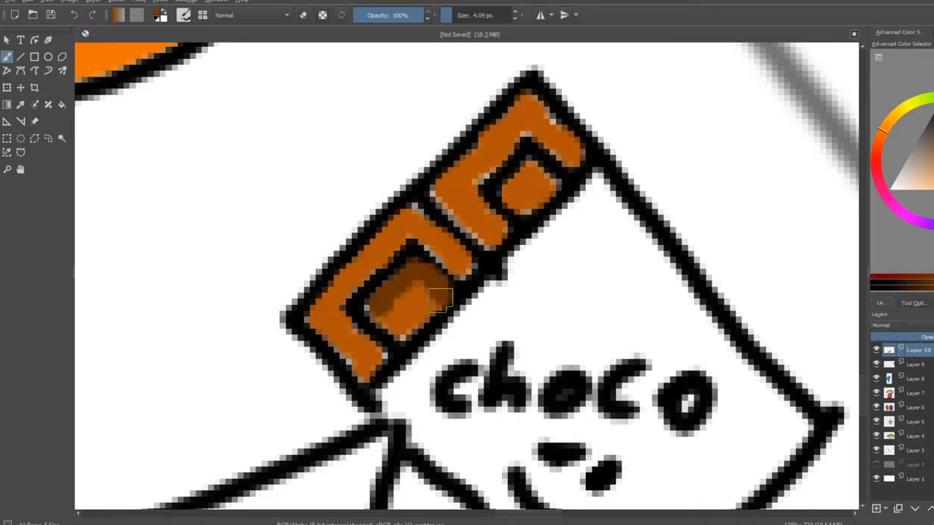
drag(441, 299, 324, 321)
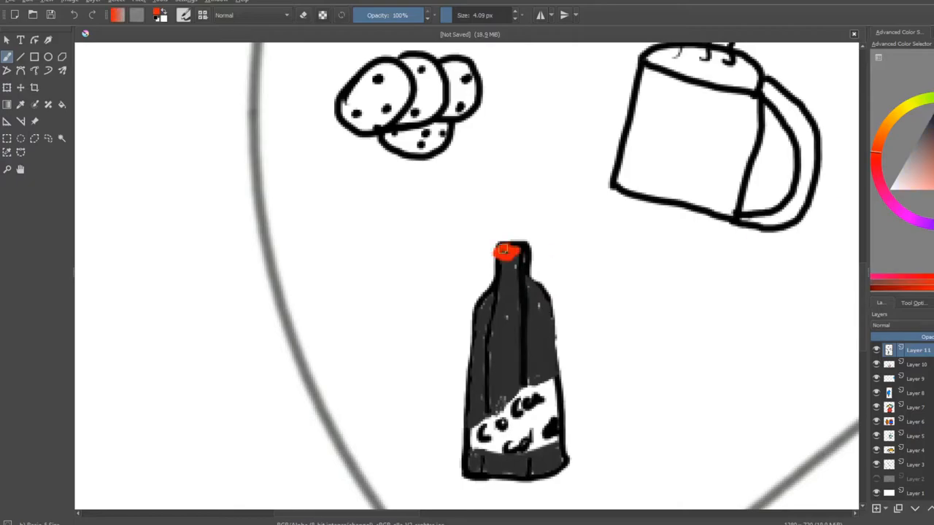
Fill the roast turkey brown in the Winter sector.
scroll(down, 3)
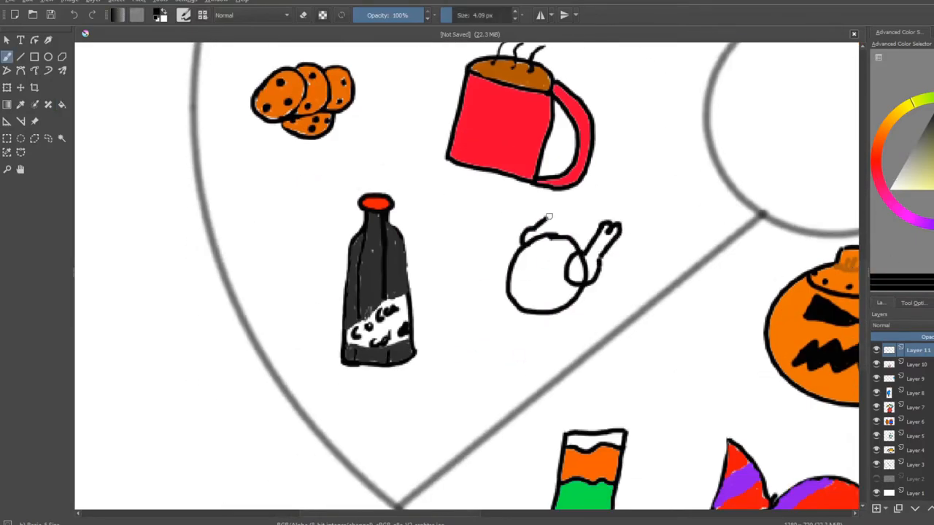
click(543, 270)
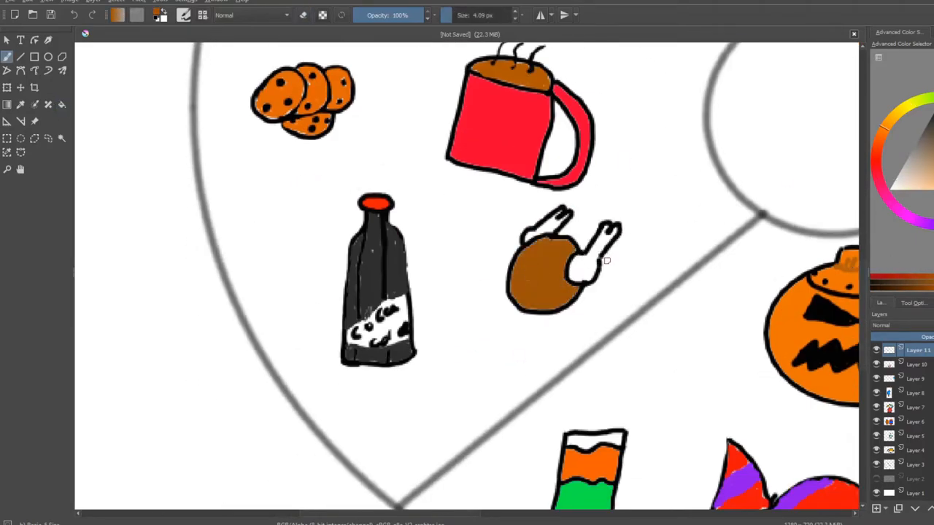
click(584, 255)
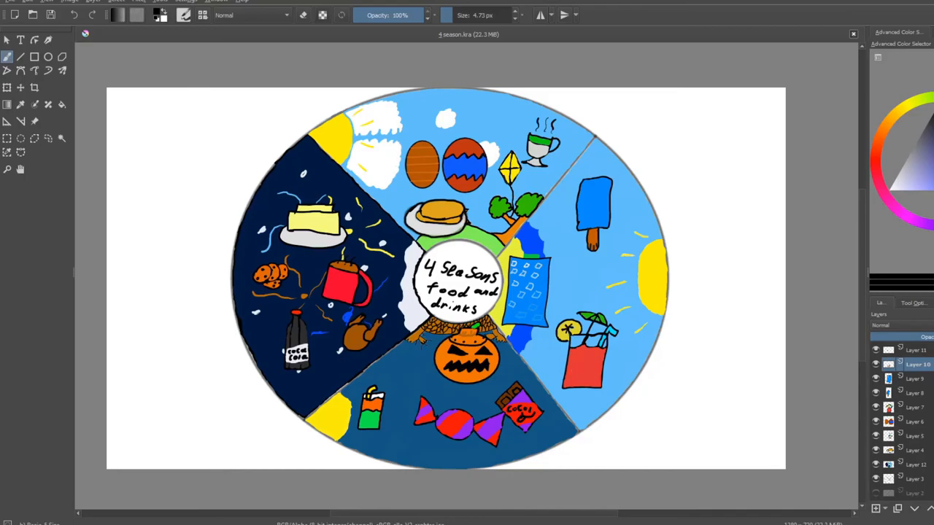
mouse_move(514, 411)
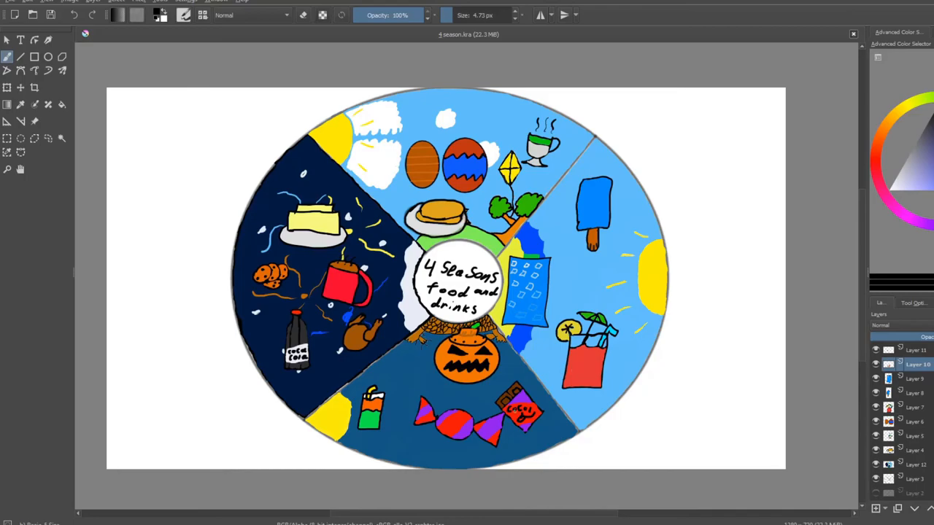